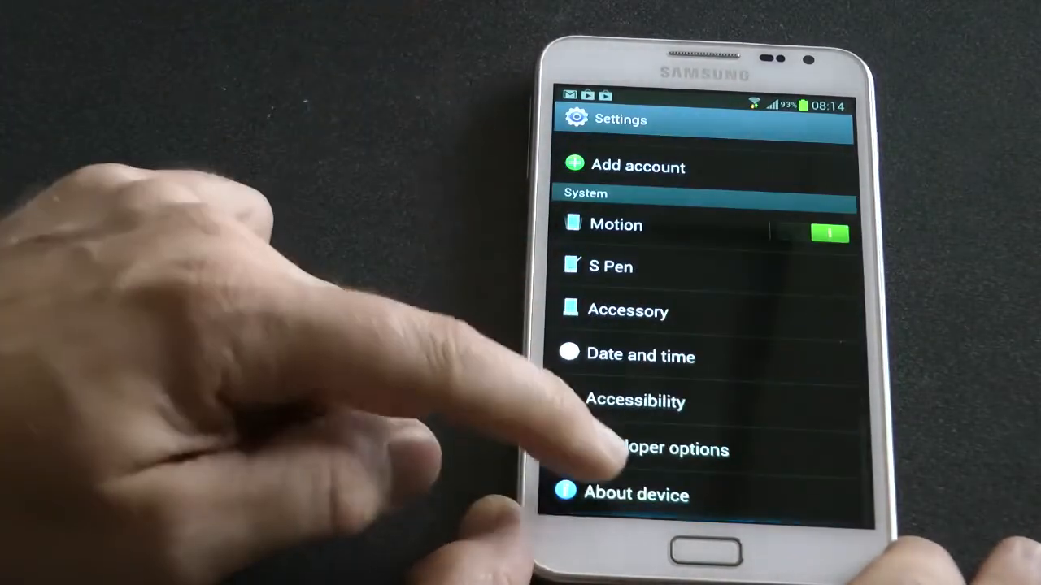
Review the System settings list with Motion on, then return to the home screen
left_click(638, 495)
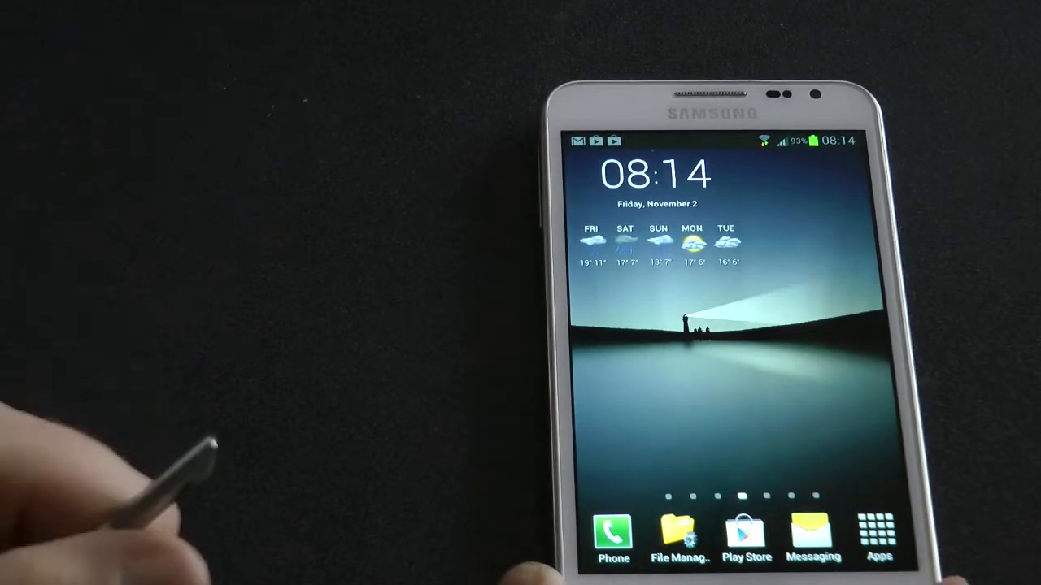
Open Settings from the app drawer and view Home screen mode, set to Basic mode
left_click(891, 528)
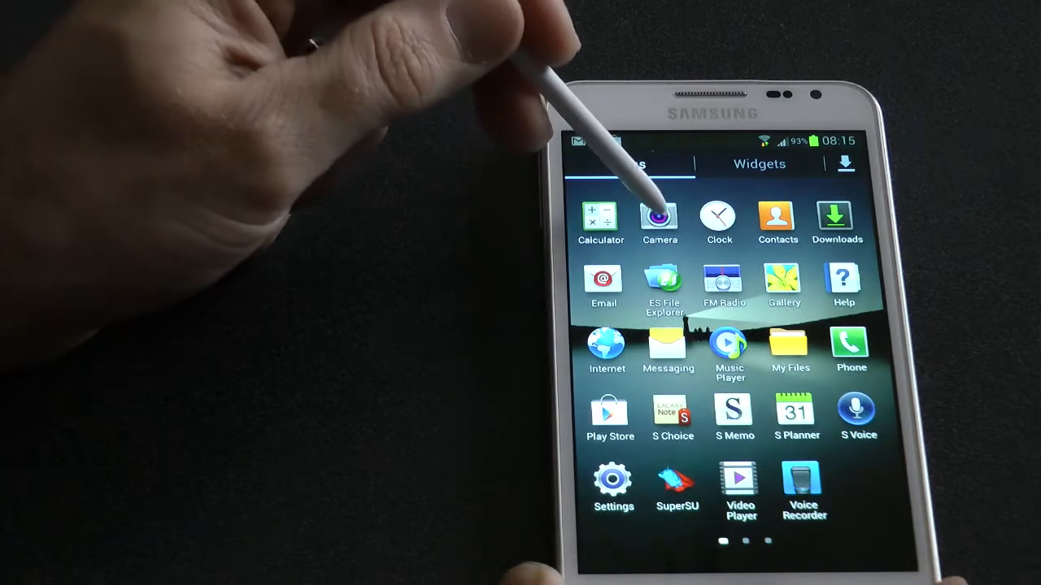
left_click(660, 220)
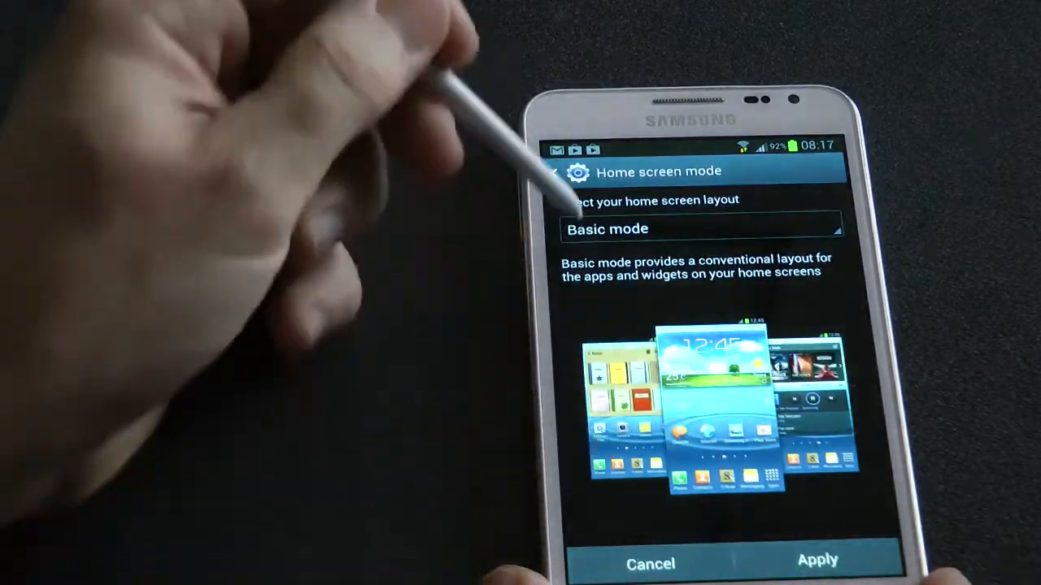
Check the Basic/Easy mode options, view battery usage, then open Lock screen set to Swipe
left_click(699, 228)
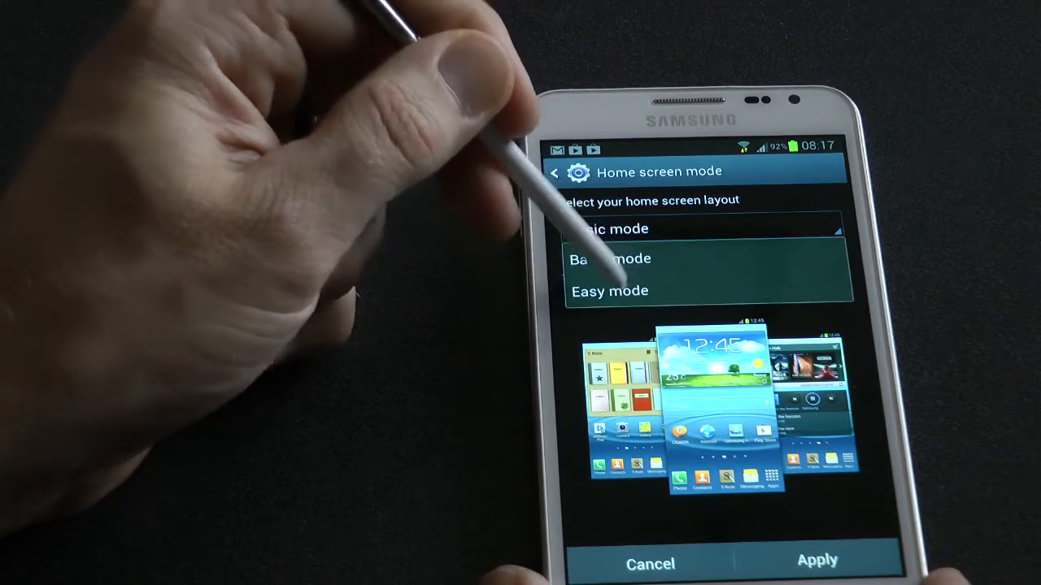
left_click(610, 290)
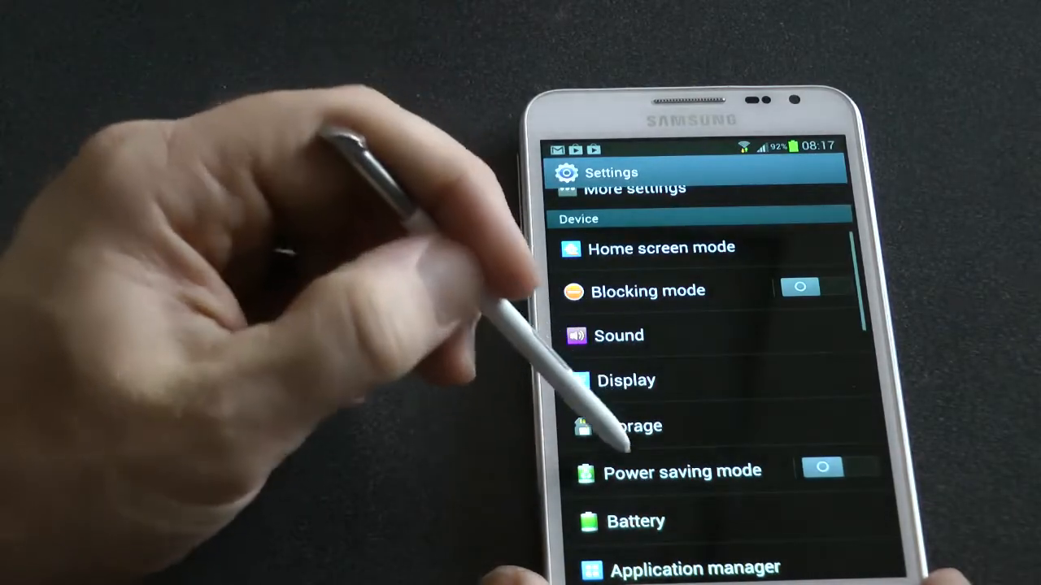
left_click(821, 469)
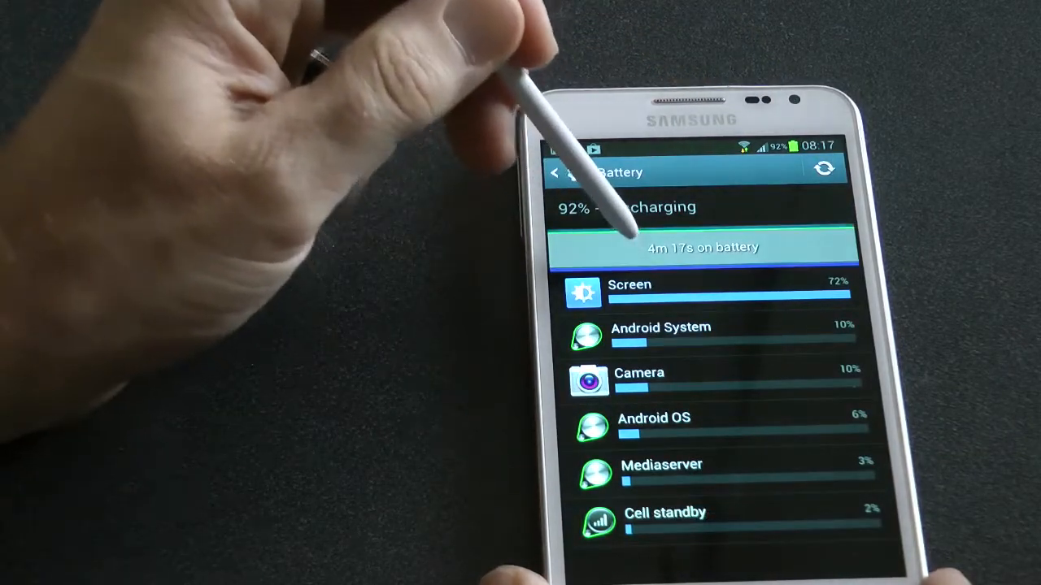
left_click(705, 247)
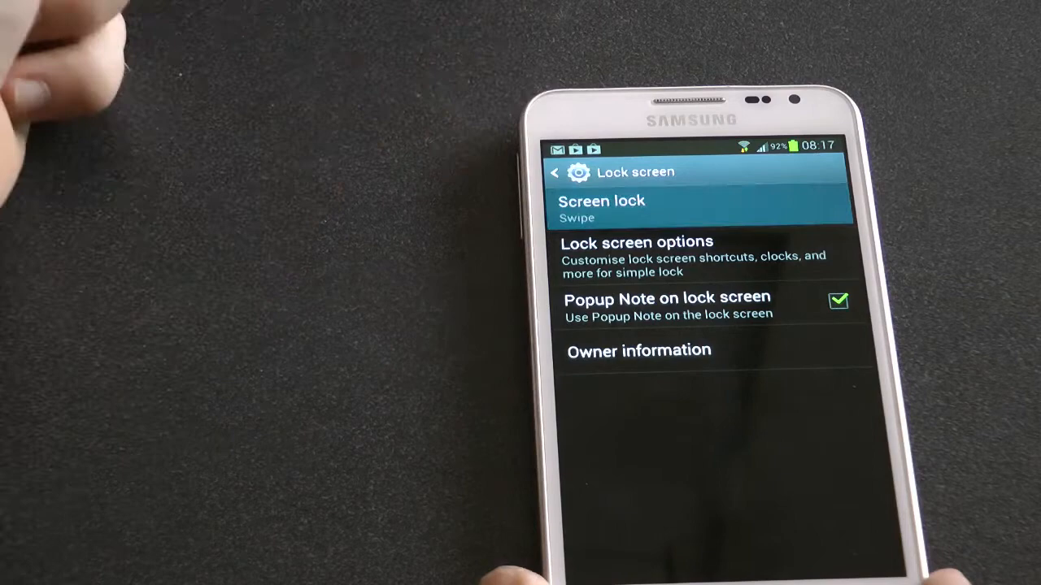
Review lock screen shortcuts, clock, dual clock, ripple effect and help text, then go back
left_click(602, 207)
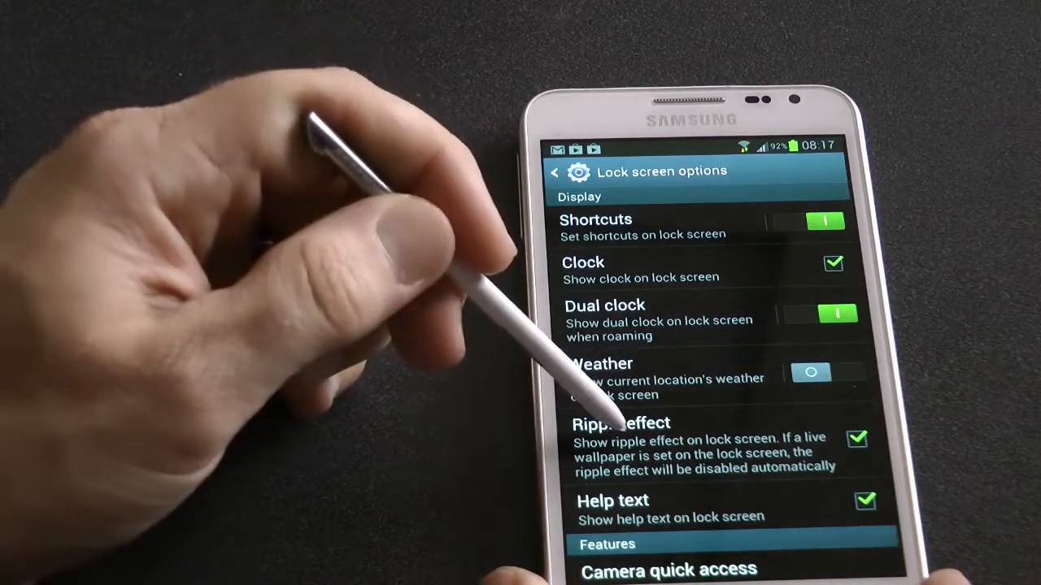
scroll("down", 3)
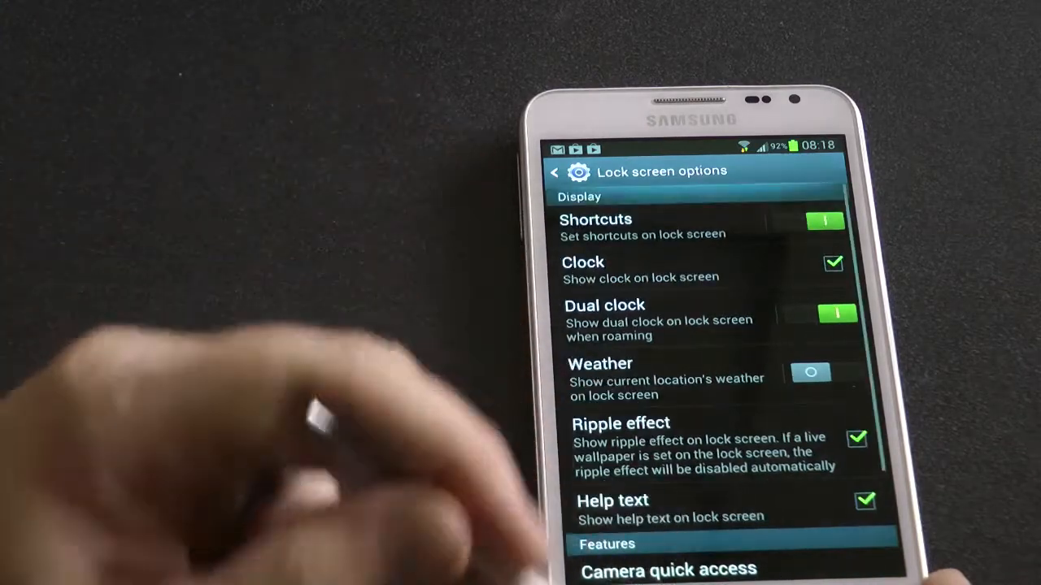
left_click(561, 171)
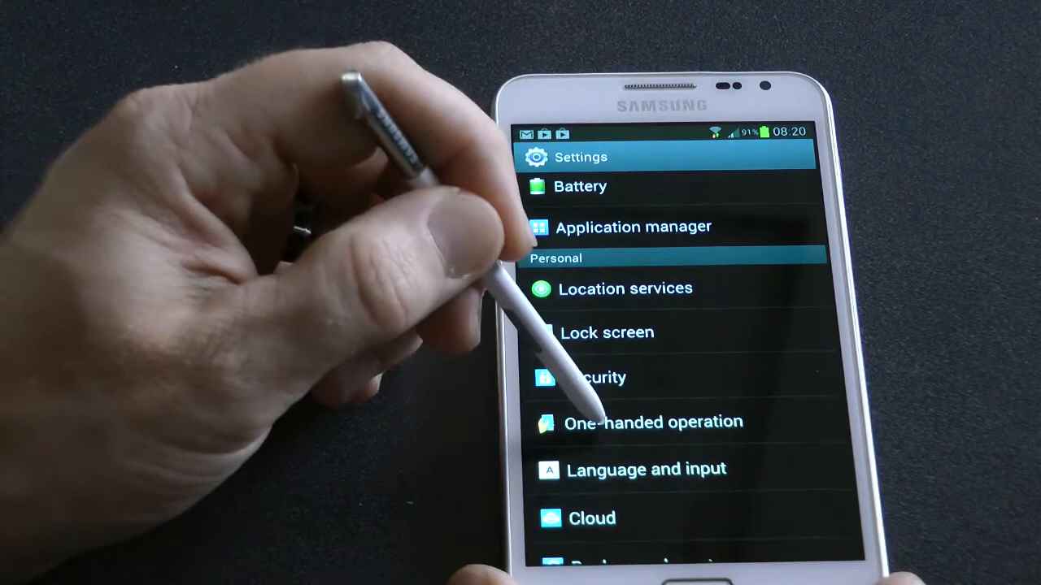
Try opening S Note from the app drawer, landing in a root file browser
scroll("down", 3)
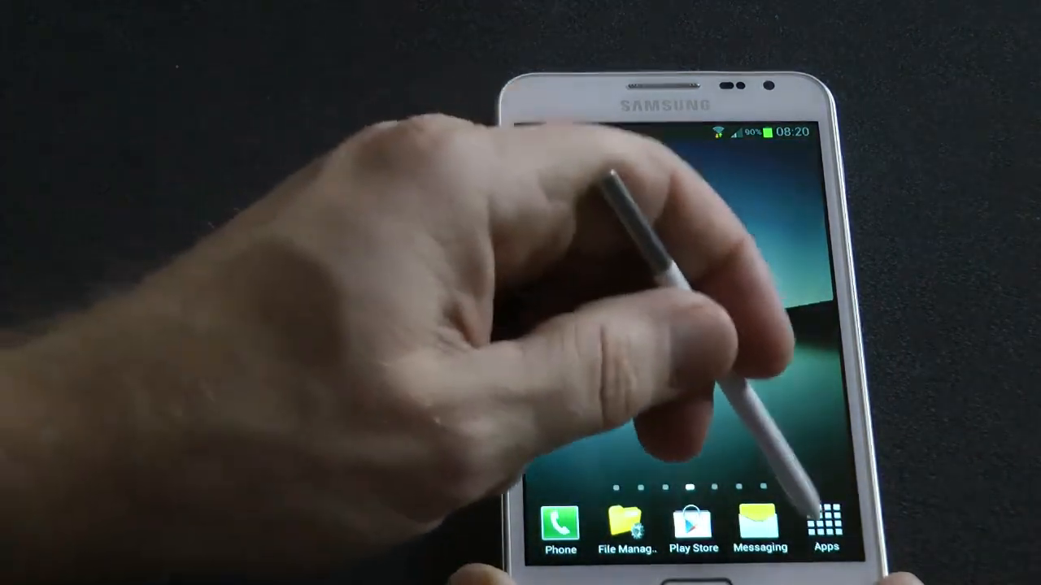
left_click(832, 521)
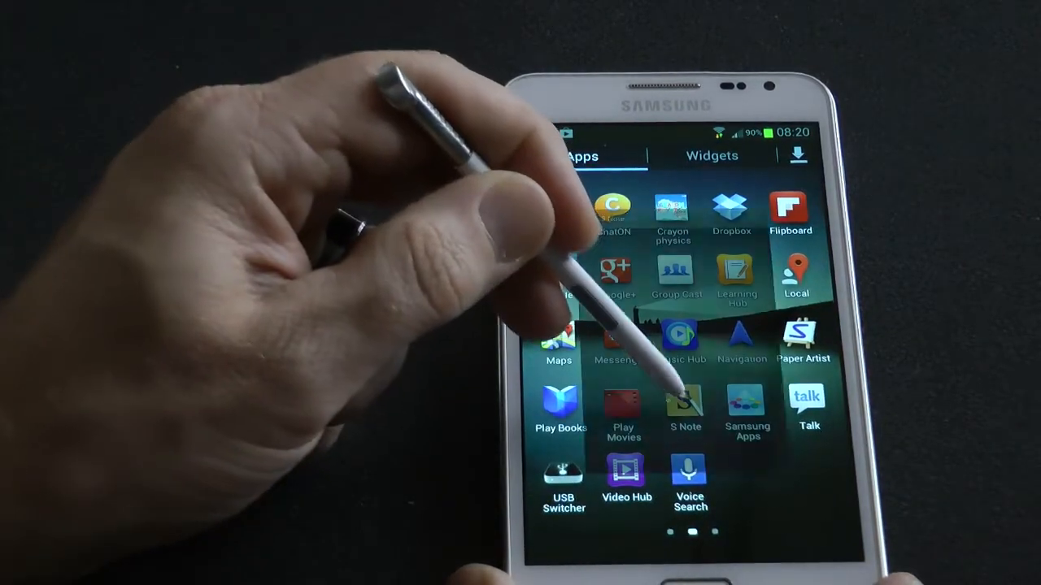
left_click(683, 403)
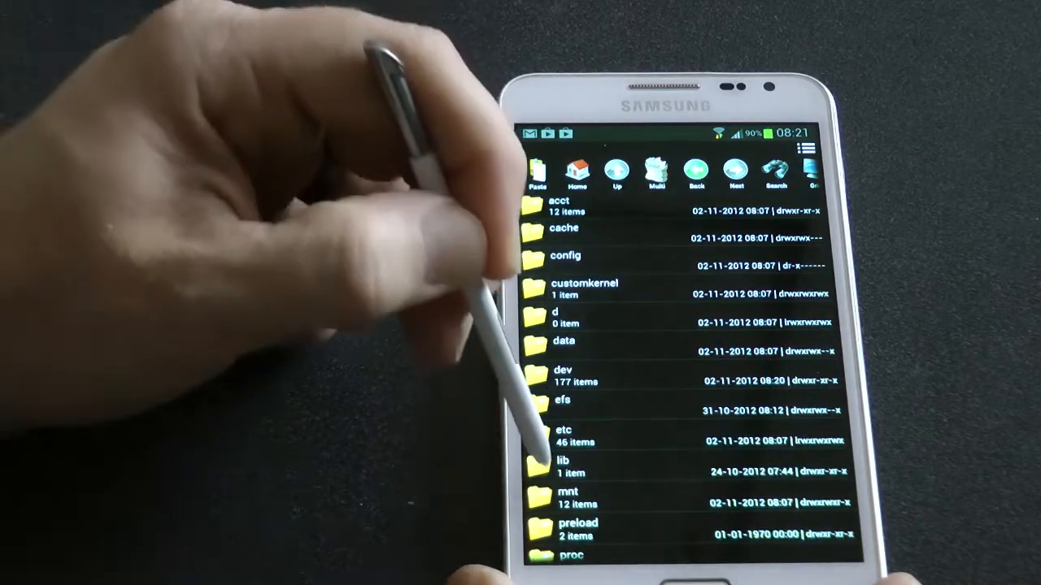
Browse a system folder in ES File Explorer and install the S Note APK
left_click(581, 341)
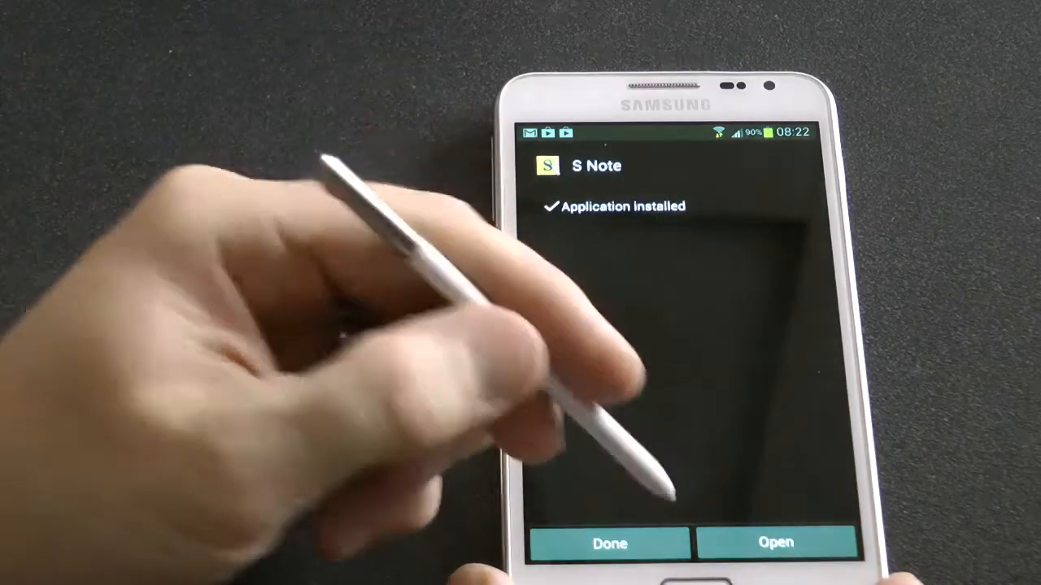
Launch the new S Note, tap + for a note, and dismiss the intro guide
left_click(610, 541)
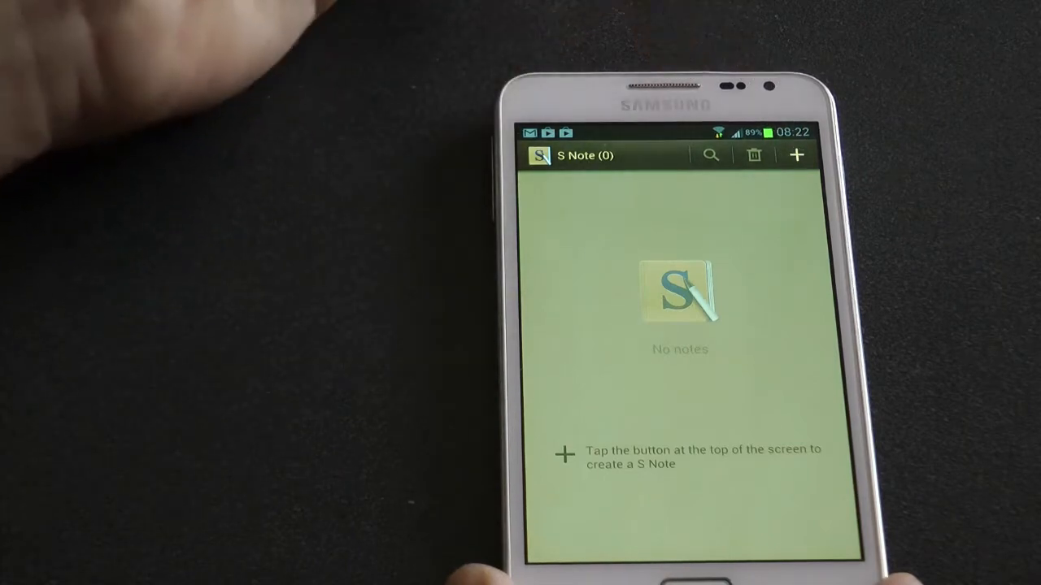
left_click(794, 155)
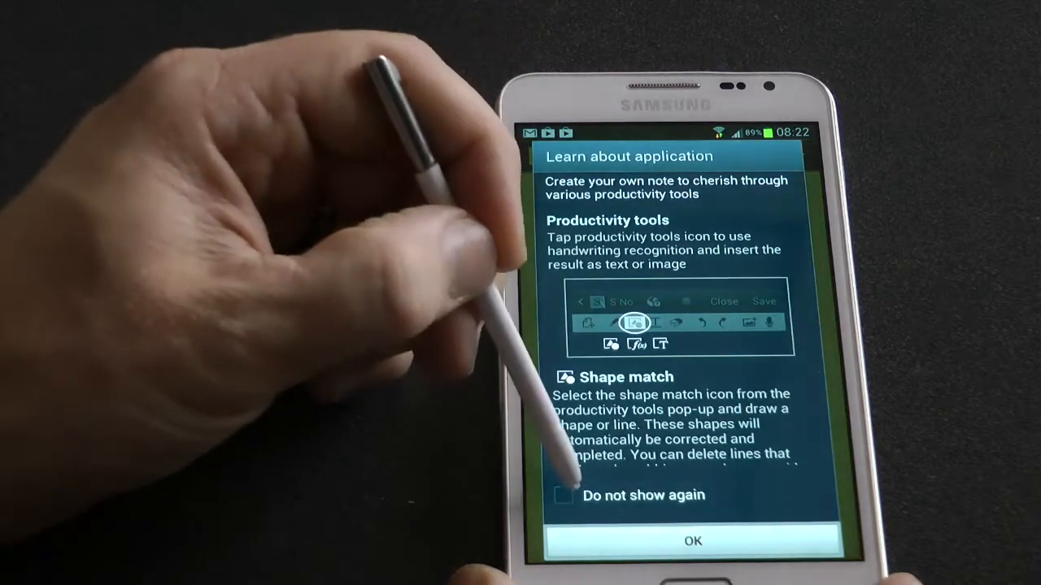
left_click(692, 543)
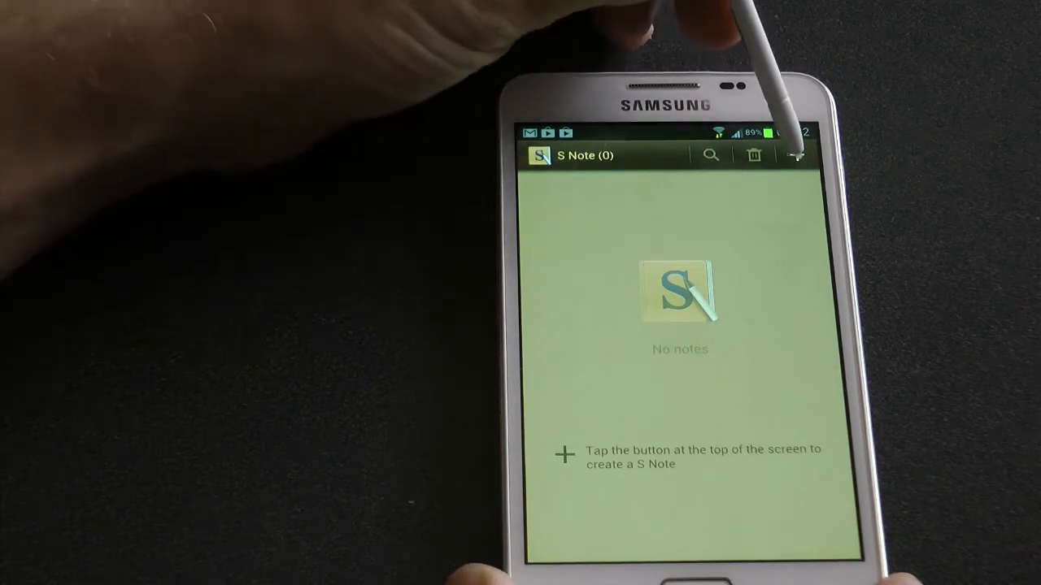
Tap + in S Note's empty list to create a new note
left_click(793, 155)
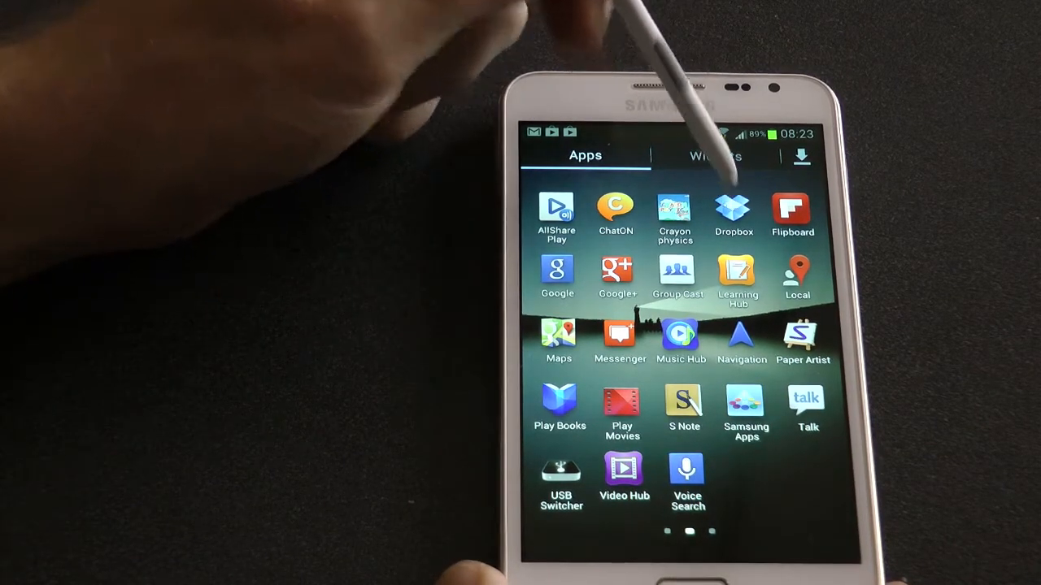
Show S Note in the app drawer, then open the home screen options menu
left_click(733, 208)
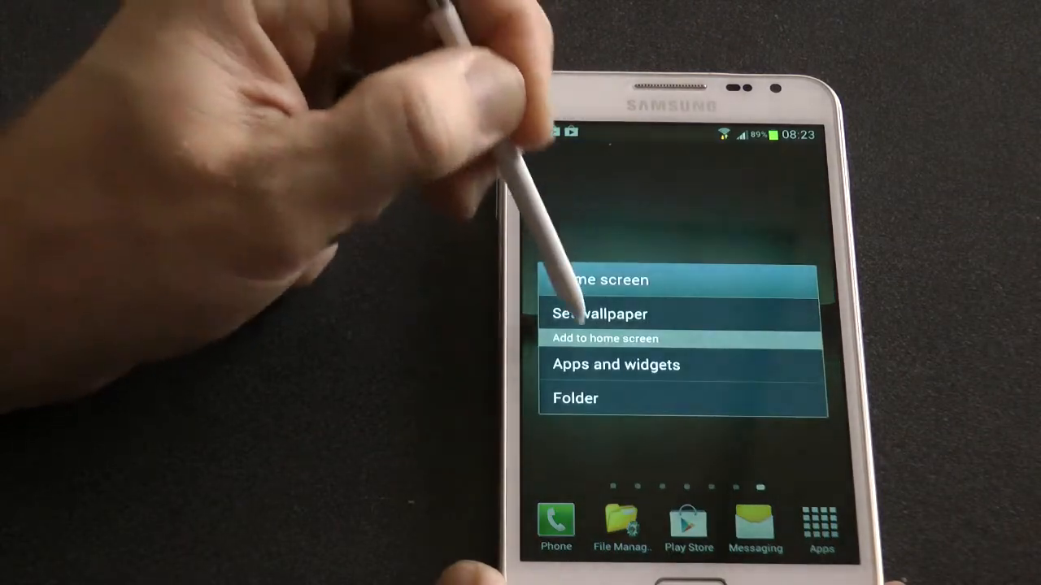
Browse Apps and widgets and place the Hyperfine Remote for iTunes widget
left_click(616, 365)
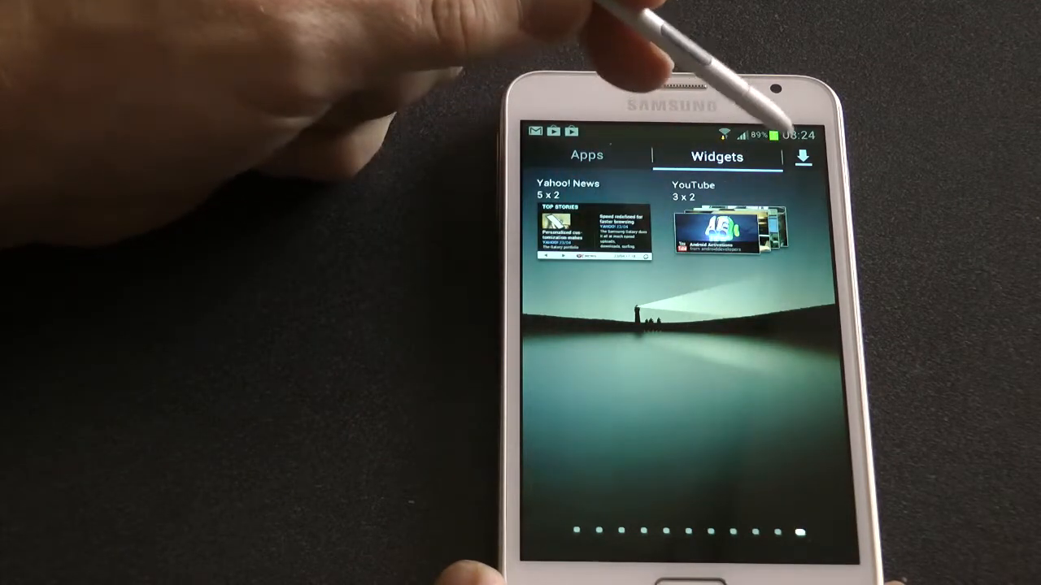
scroll("left", 3)
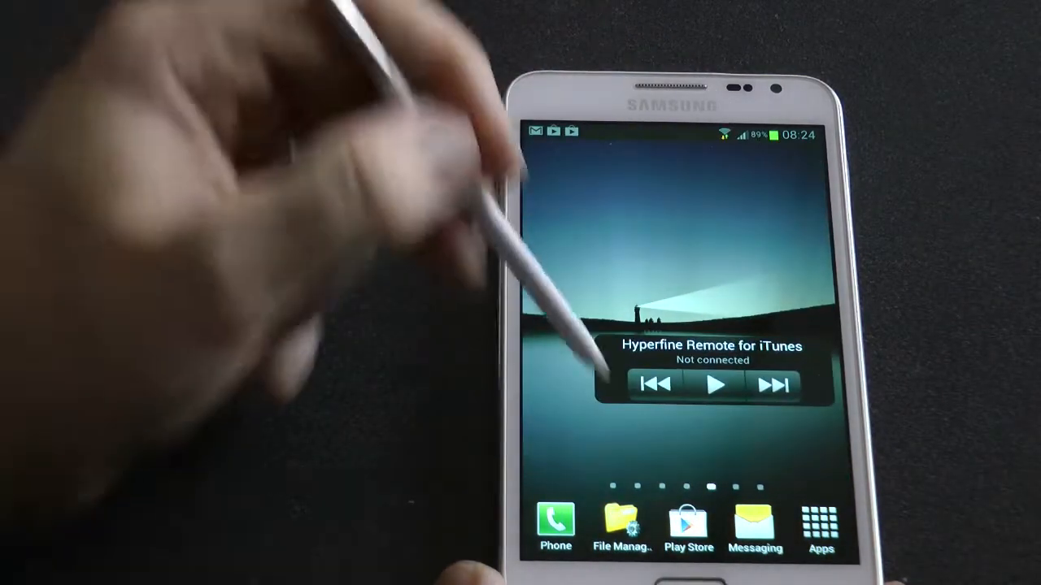
Scroll through Play Store's My Apps ALL tab, listing every app ever obtained on the account
left_click(688, 523)
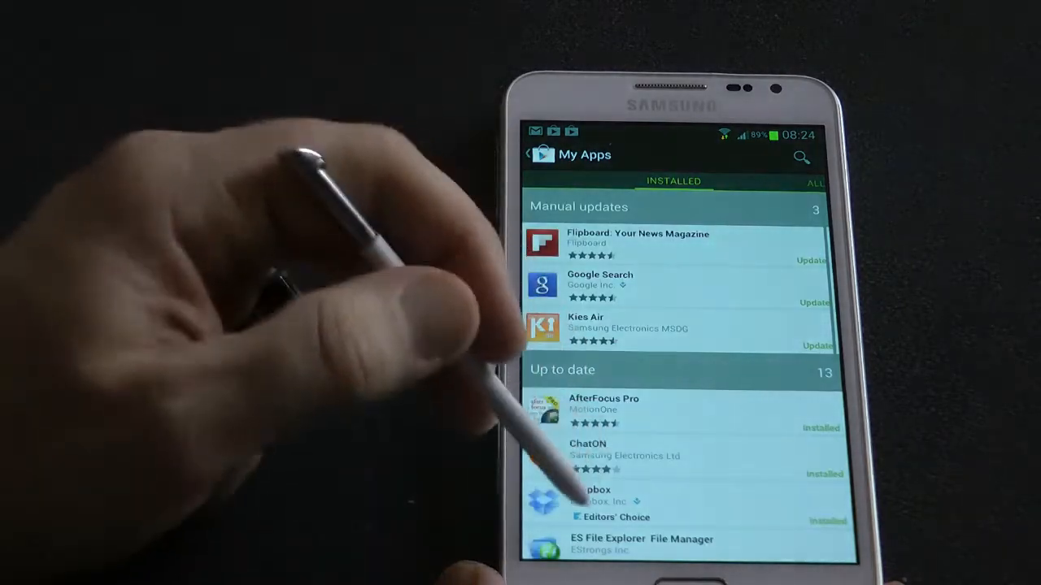
left_click(815, 180)
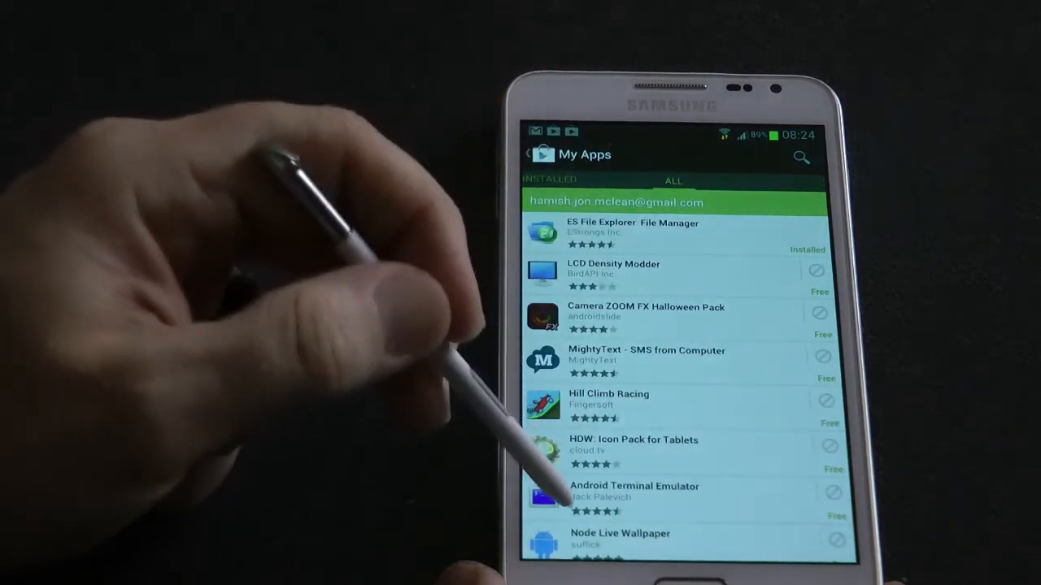
scroll("down", 3)
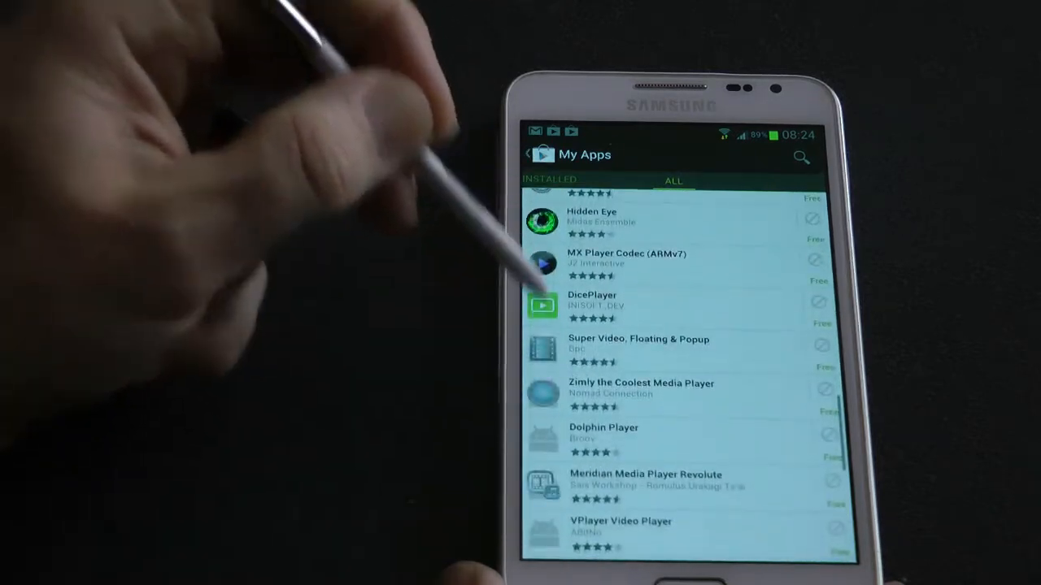
scroll("down", 3)
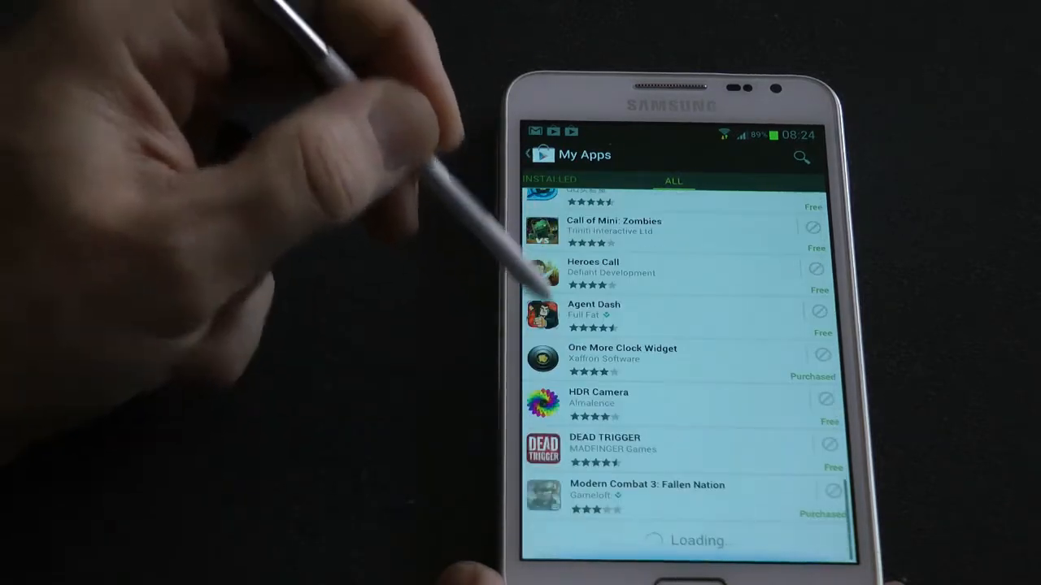
scroll("down", 3)
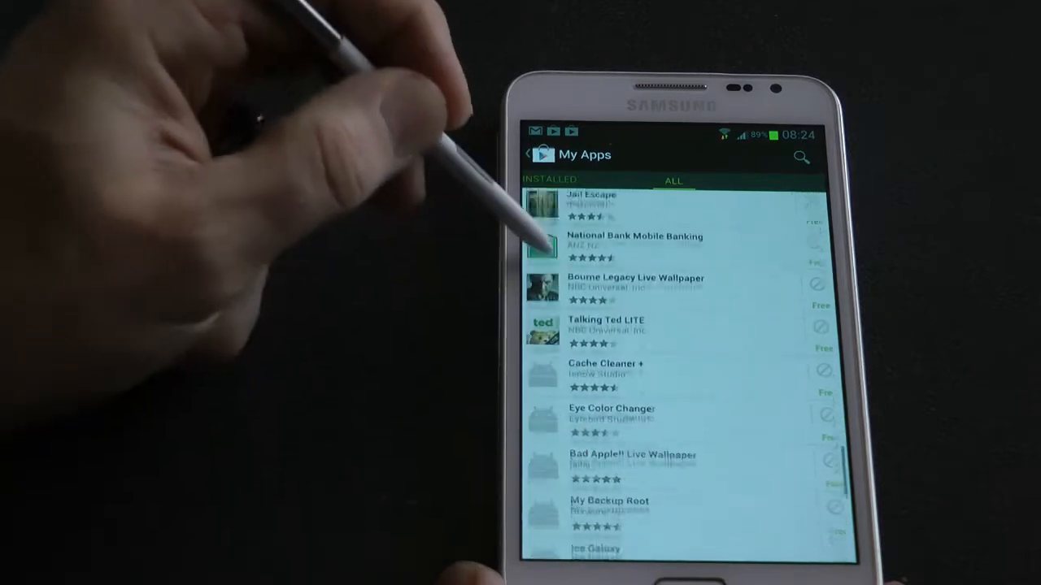
scroll("down", 3)
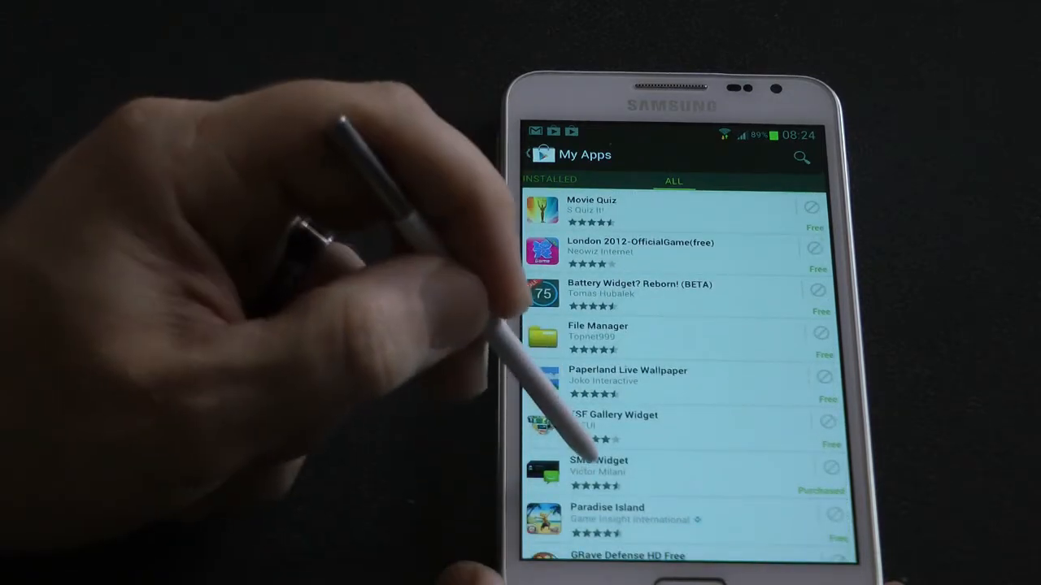
left_click(630, 477)
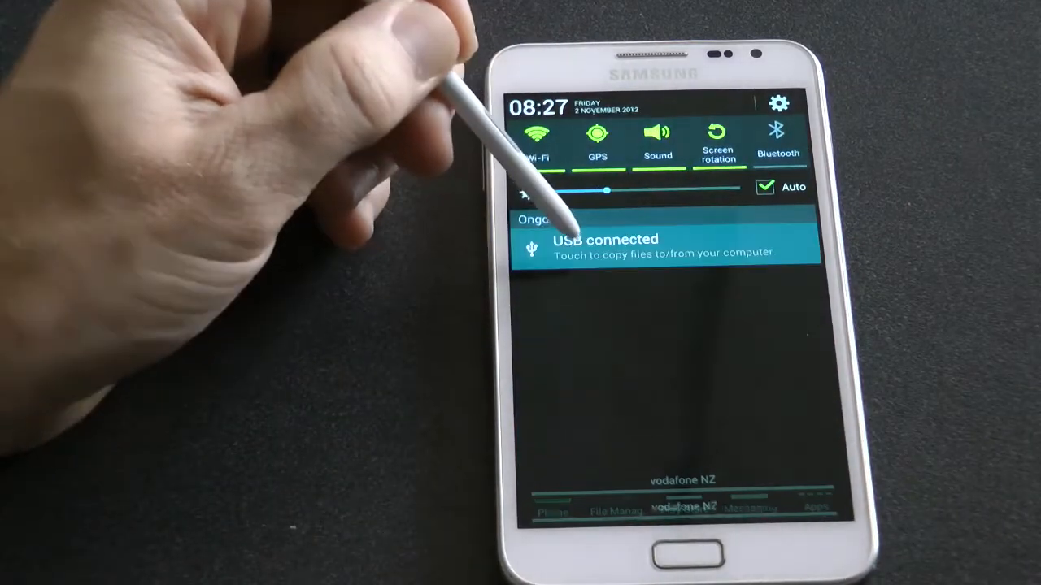
Turn on USB storage from the USB connected notification, then turn it off again
left_click(643, 243)
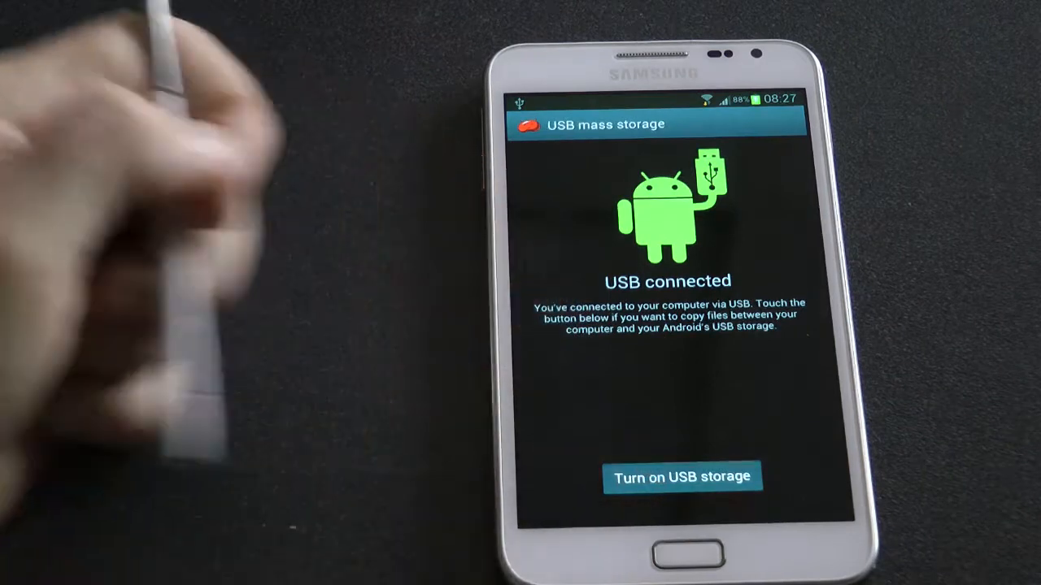
left_click(680, 477)
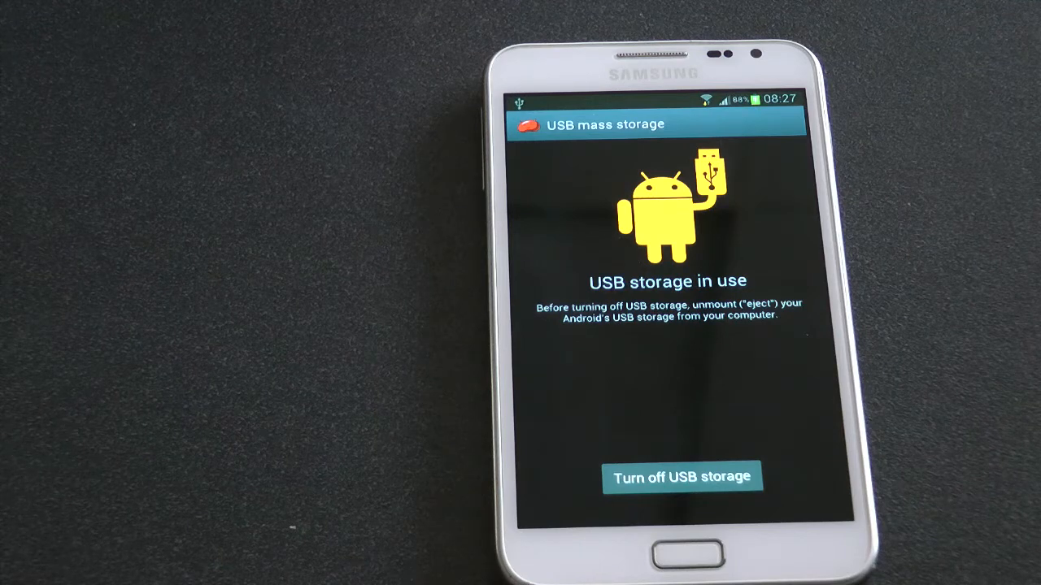
left_click(677, 475)
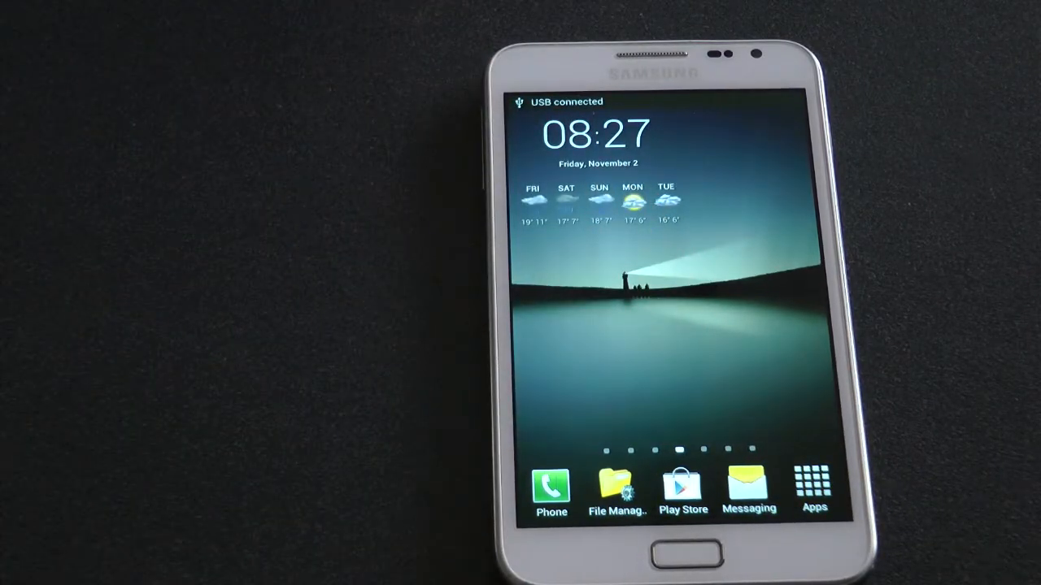
left_click(810, 480)
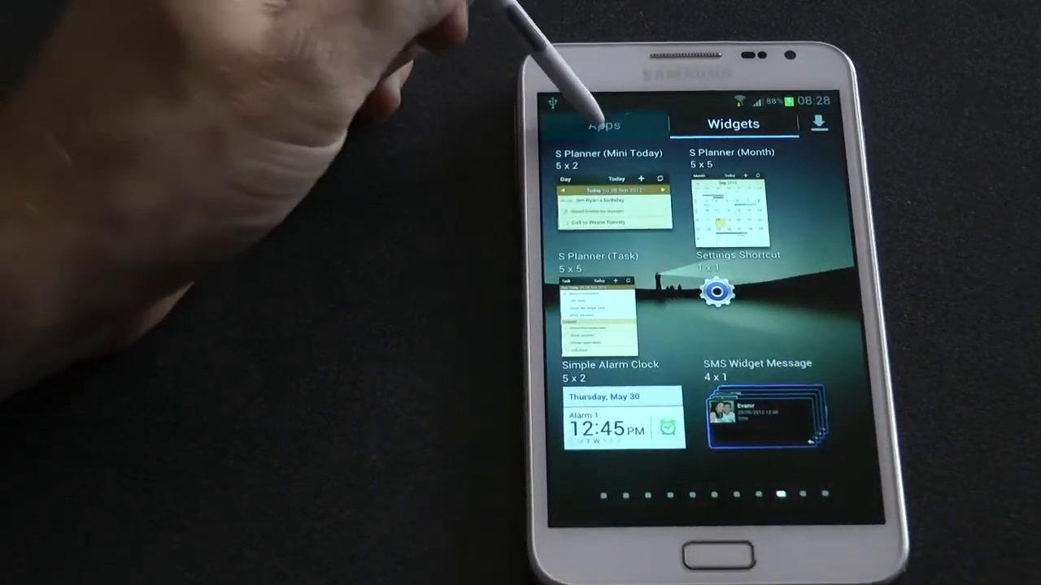
Switch the app drawer from Widgets to the Apps tab, showing USB Switcher
left_click(605, 124)
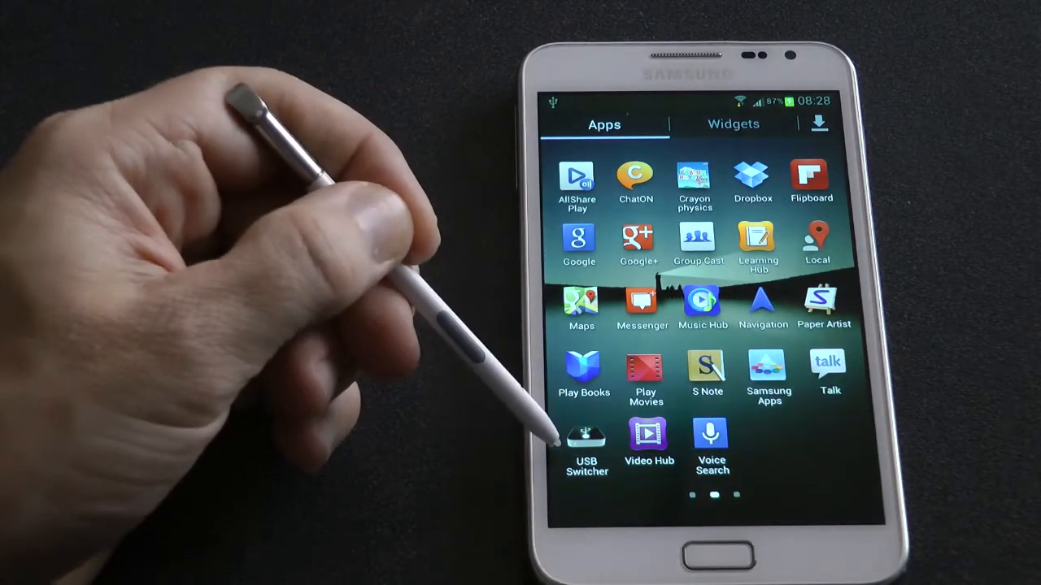